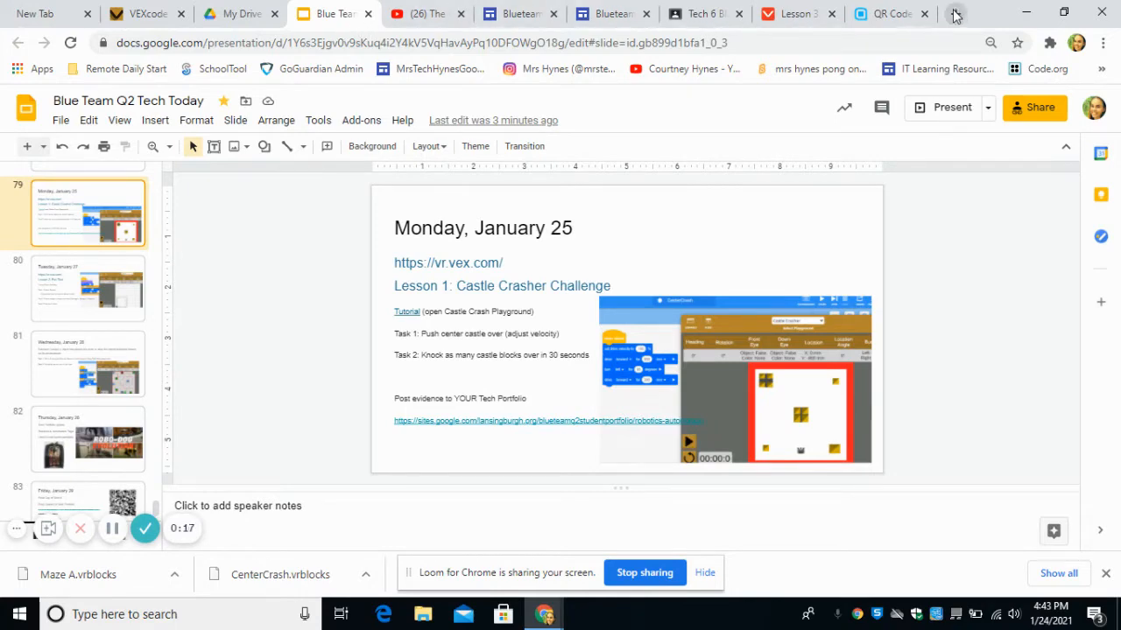
Switch to the browser tab showing the student Tech Portfolio site.
{"action": "left_click", "coordinate": [242, 14]}
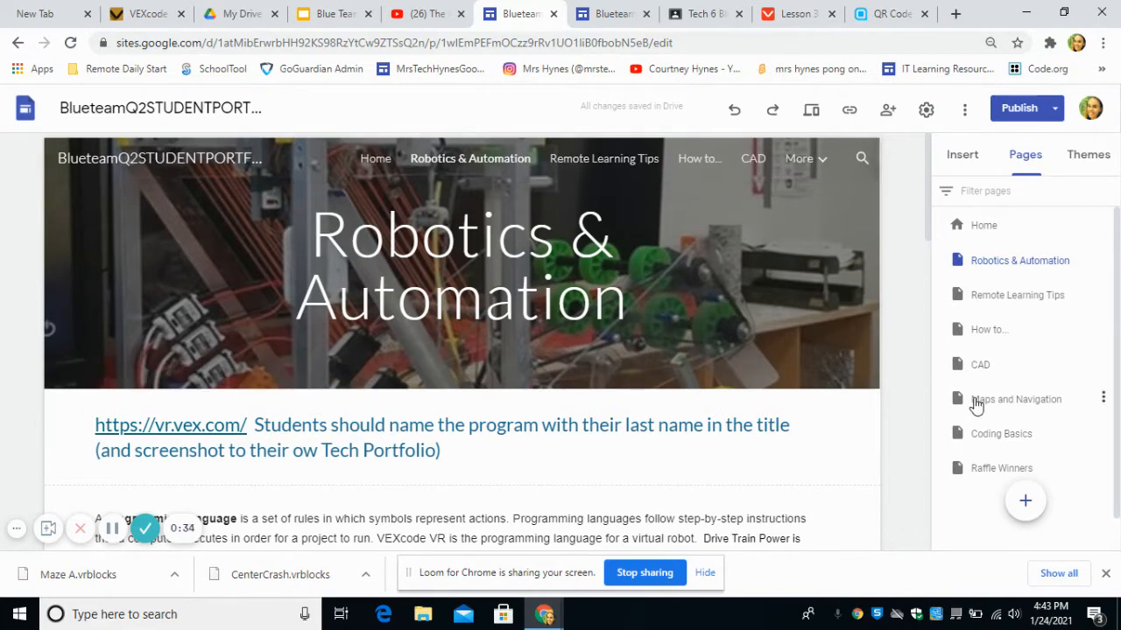
{"action": "mouse_move", "coordinate": [1014, 476]}
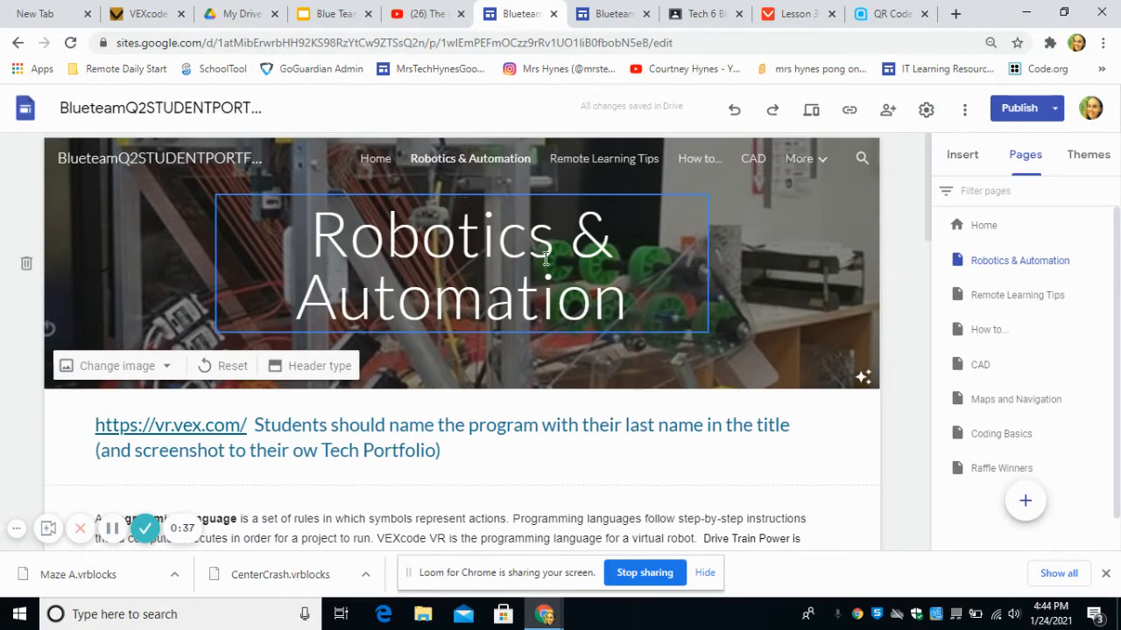
{"action": "mouse_move", "coordinate": [317, 315]}
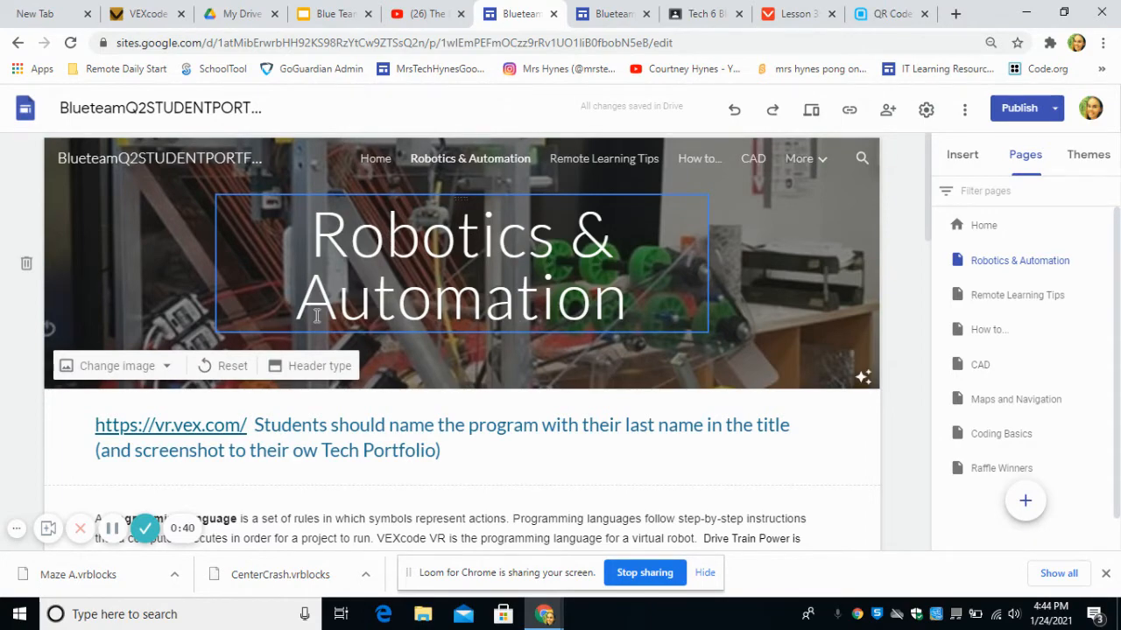
{"action": "left_click", "coordinate": [123, 263]}
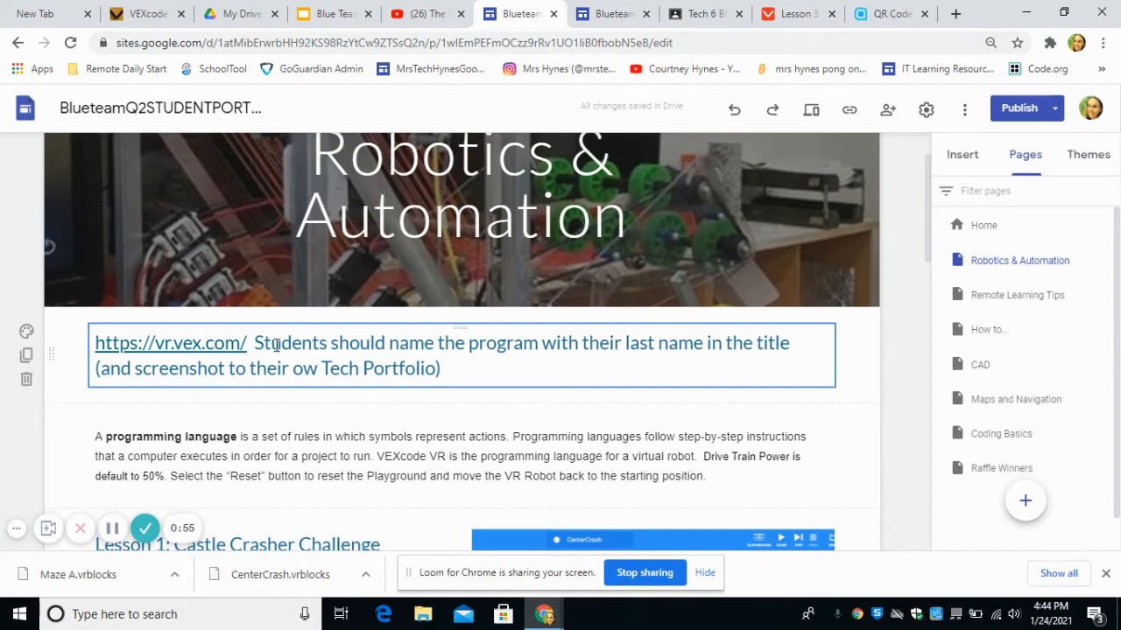
{"action": "scroll", "scroll_direction": "down", "scroll_amount": 3}
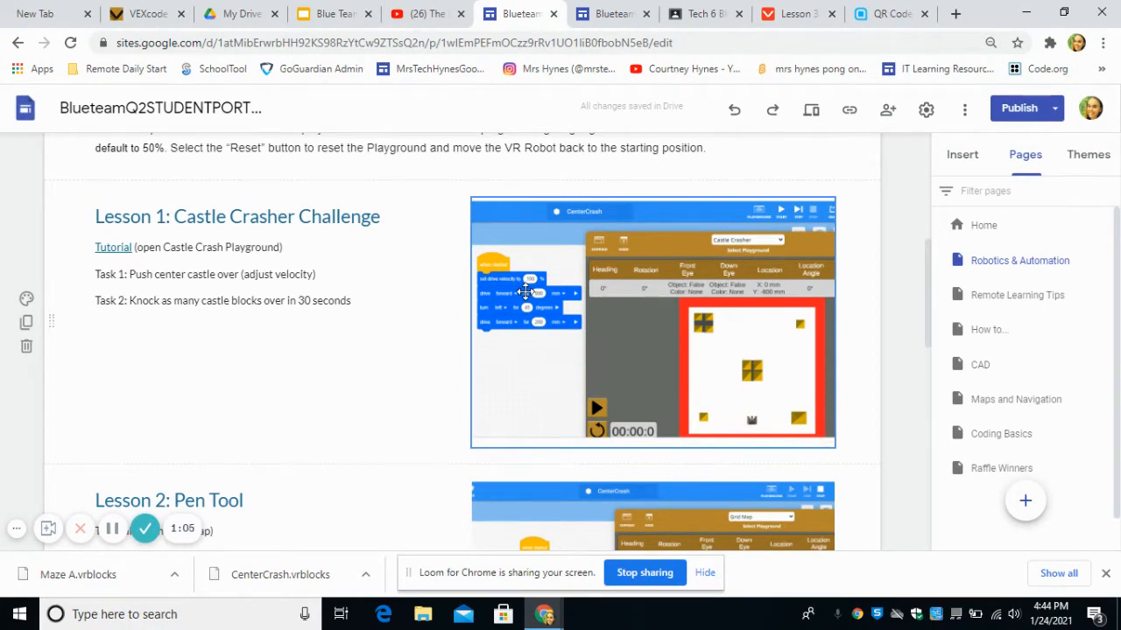
{"action": "mouse_move", "coordinate": [527, 346]}
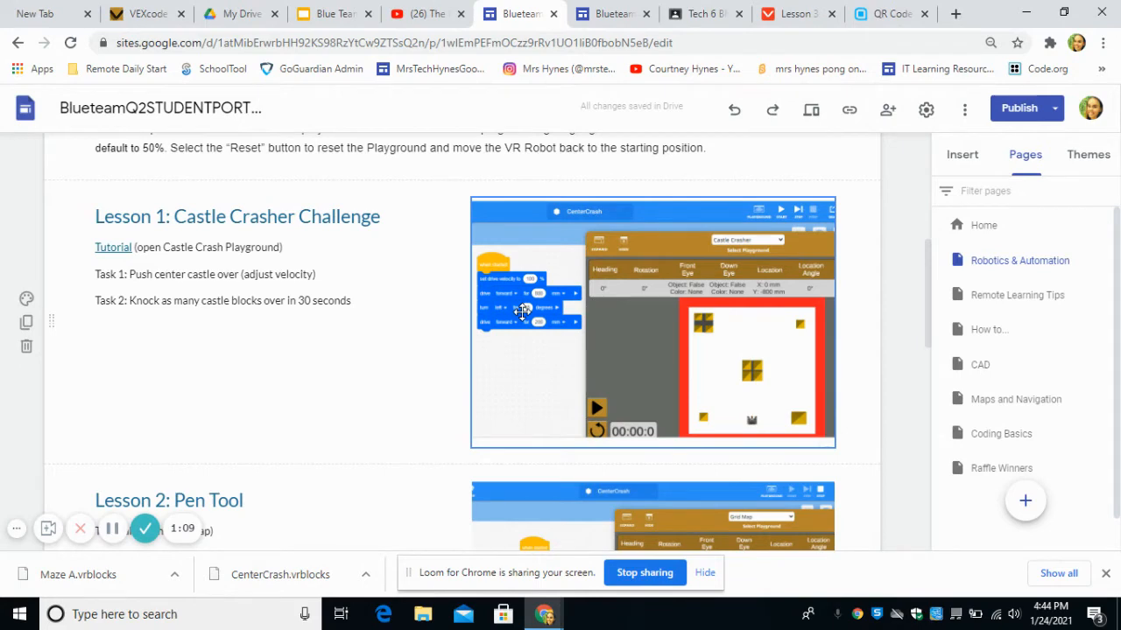
{"action": "scroll", "scroll_direction": "down", "scroll_amount": 3}
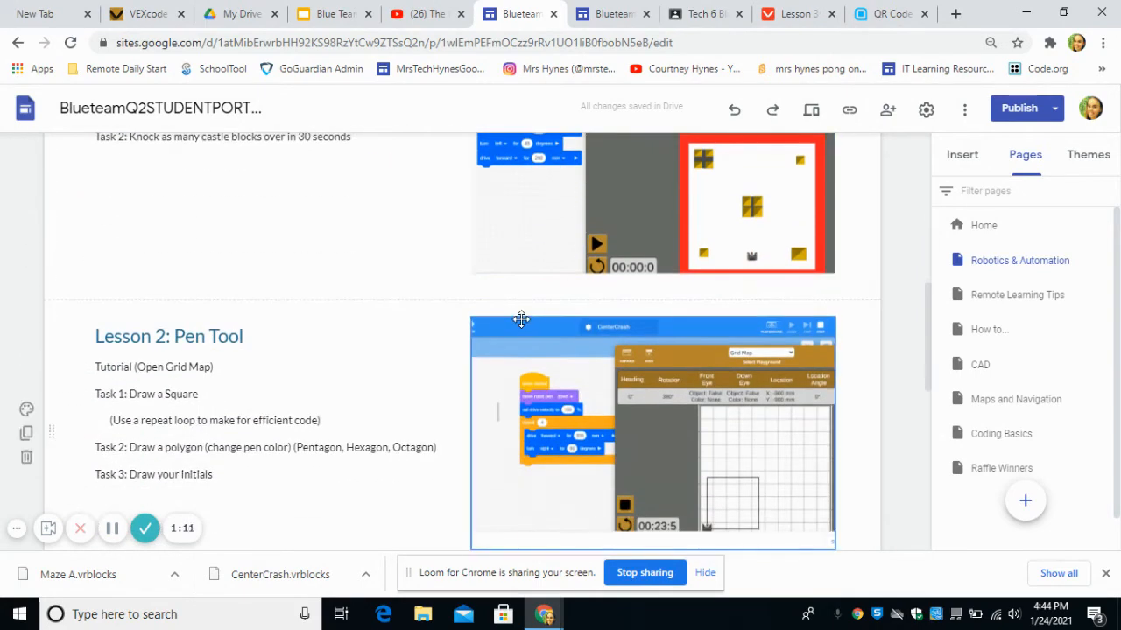
{"action": "scroll", "scroll_direction": "down", "scroll_amount": 3}
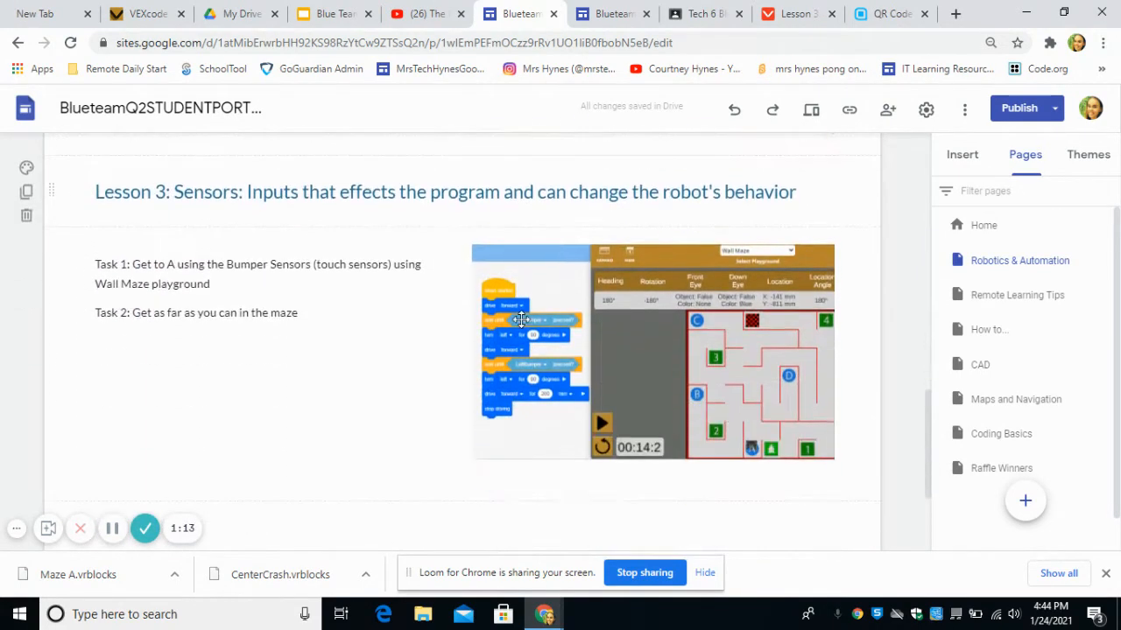
{"action": "scroll", "scroll_direction": "down", "scroll_amount": 3}
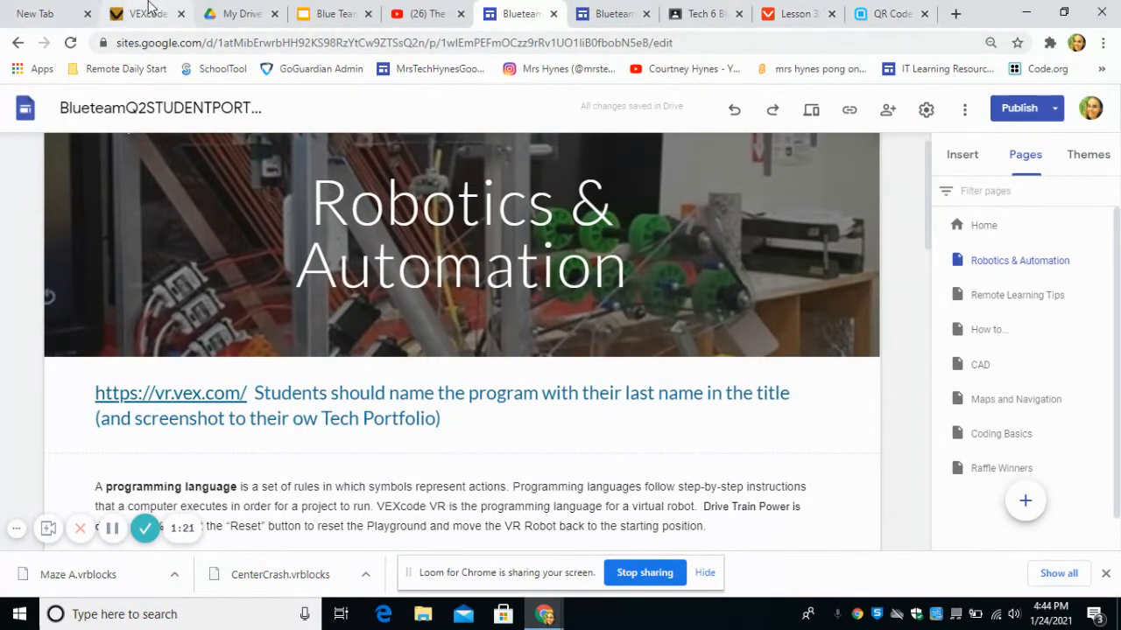
Bring up the CenterCrash project and browse the Looks, Control and Sensing block categories.
{"action": "left_click", "coordinate": [143, 14]}
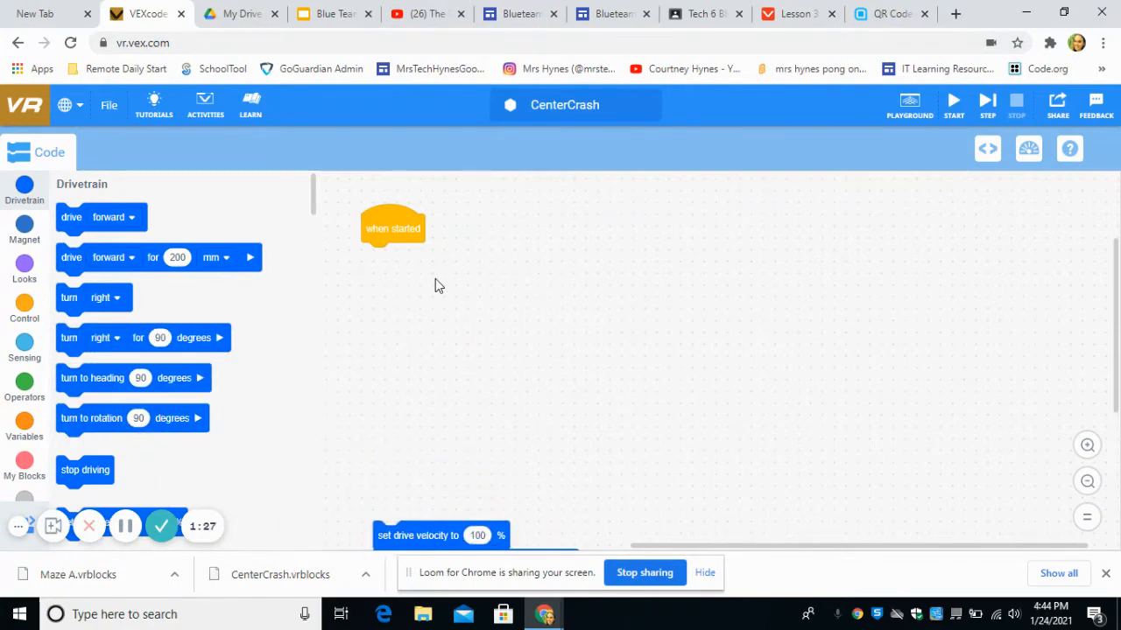
{"action": "mouse_move", "coordinate": [480, 239]}
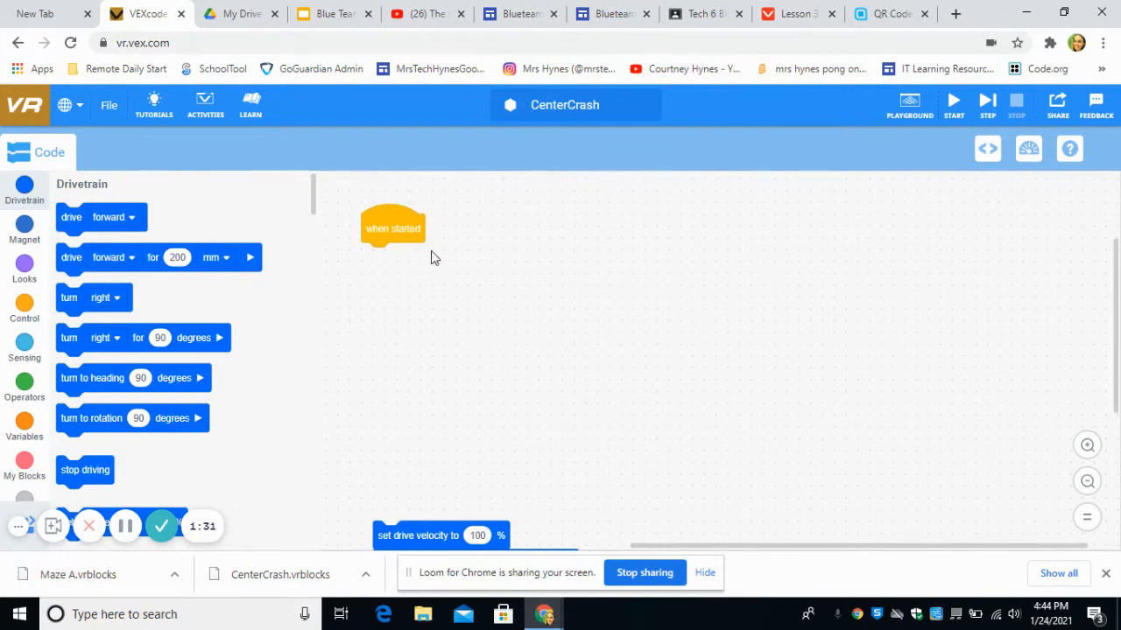
{"action": "mouse_move", "coordinate": [9, 318]}
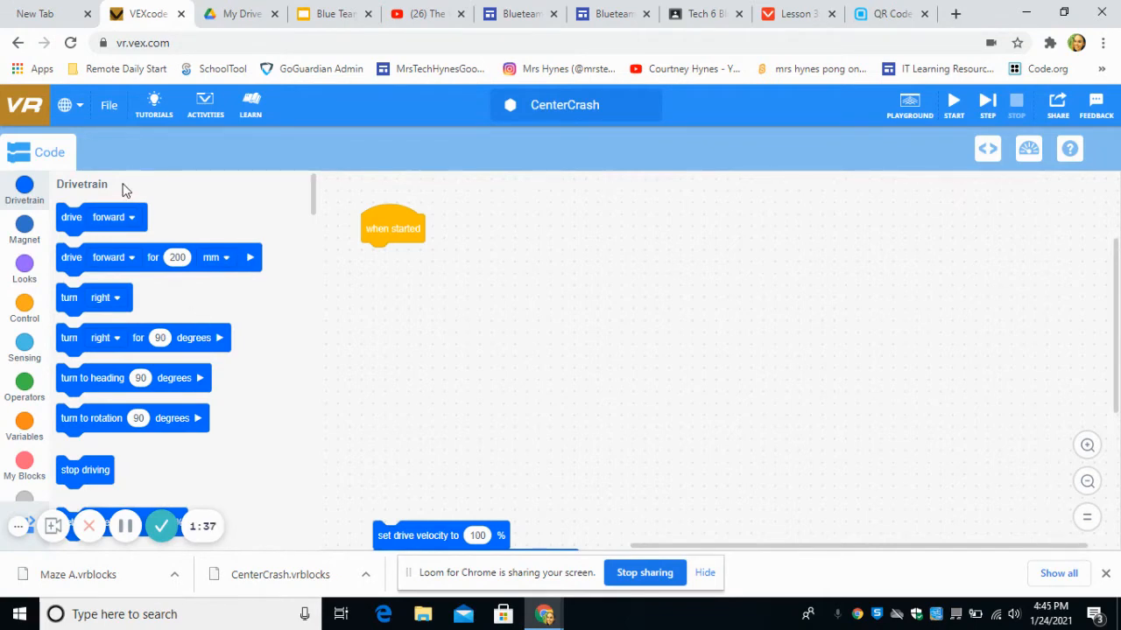
{"action": "mouse_move", "coordinate": [56, 191]}
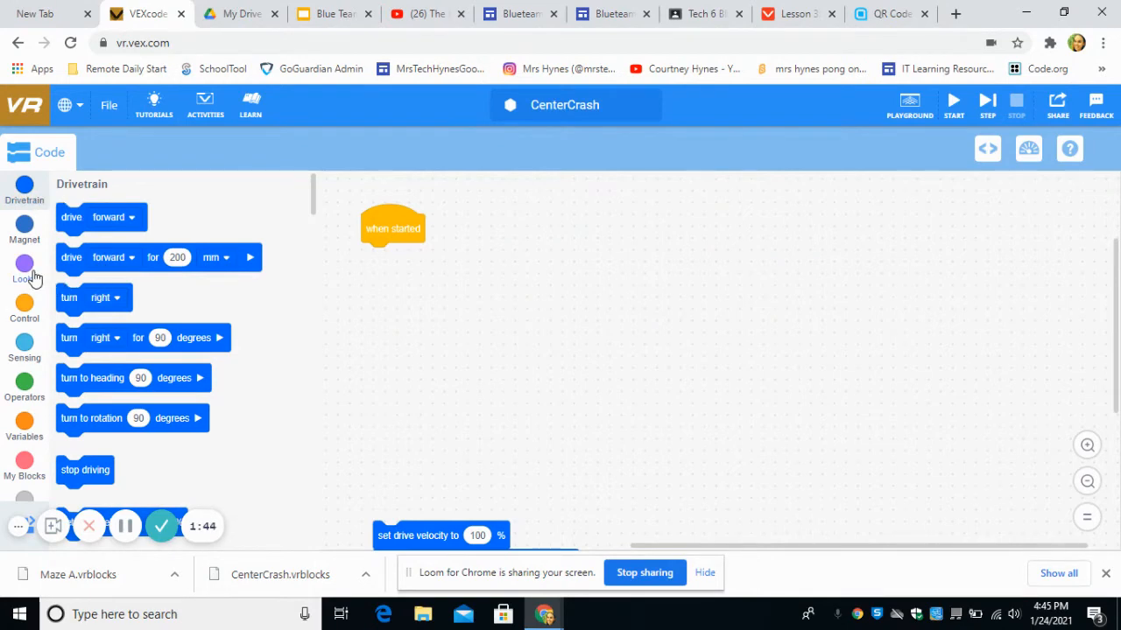
{"action": "left_click", "coordinate": [25, 266]}
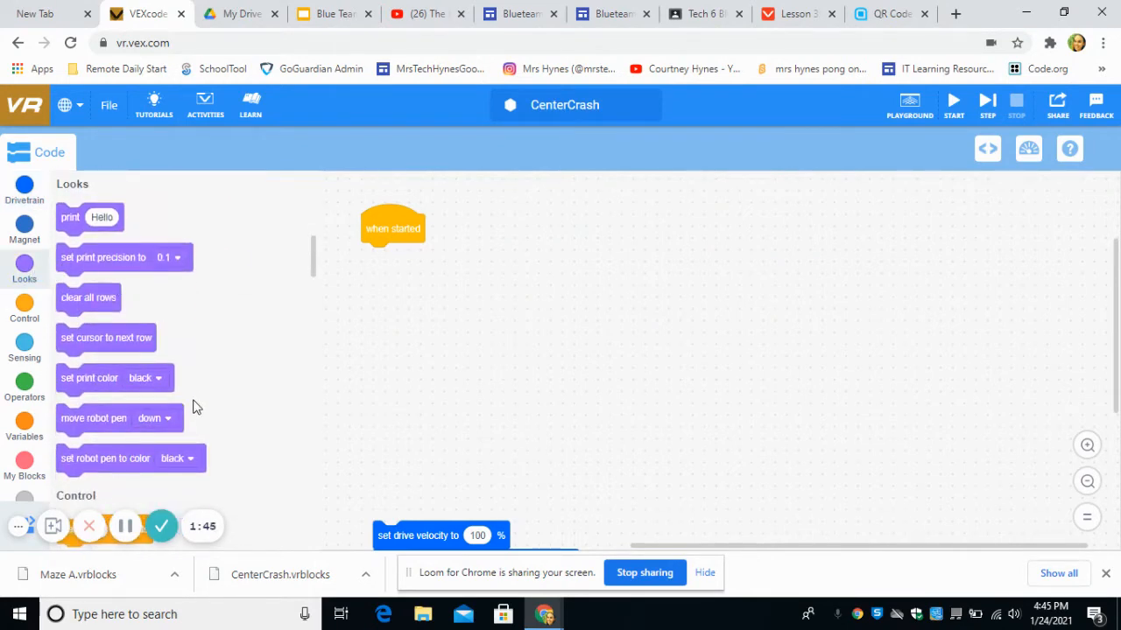
{"action": "mouse_move", "coordinate": [95, 427]}
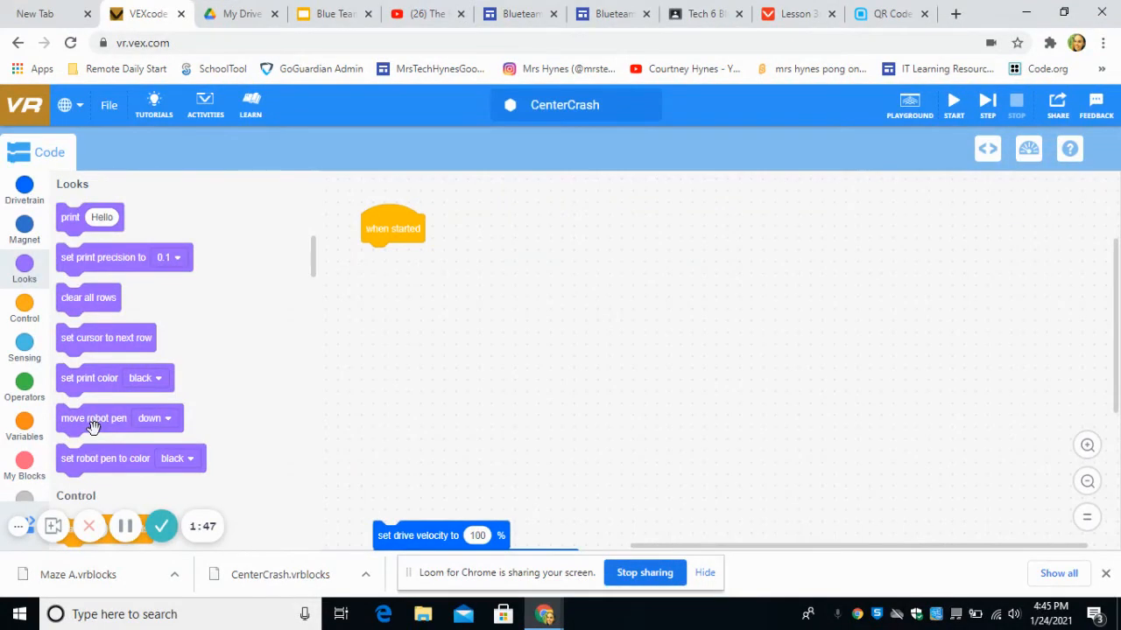
{"action": "left_click", "coordinate": [25, 308]}
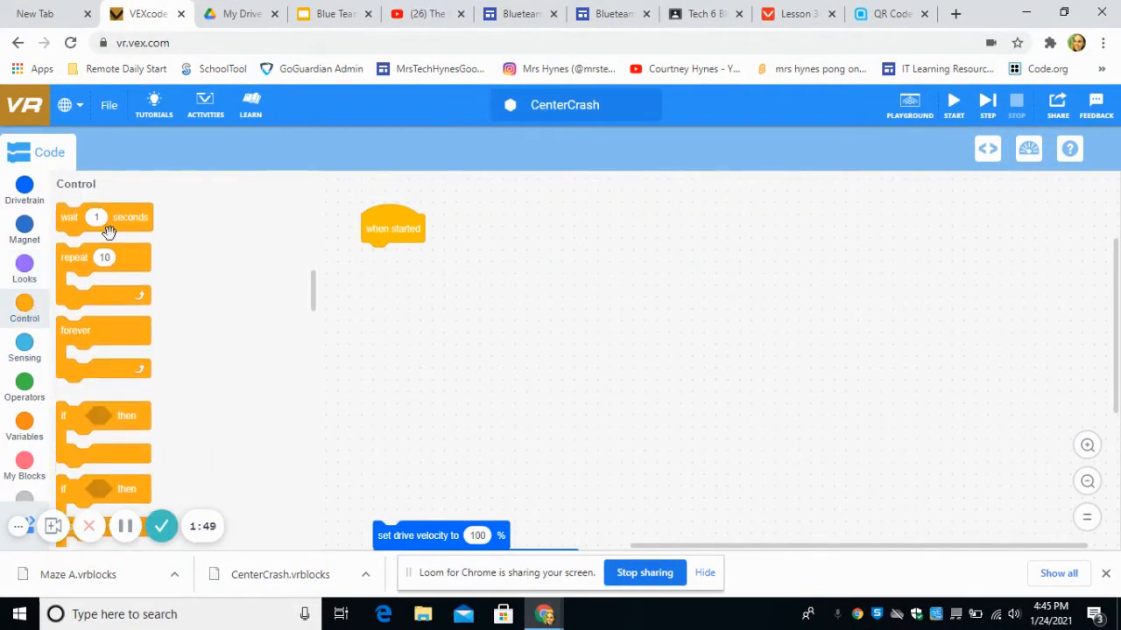
{"action": "mouse_move", "coordinate": [128, 400]}
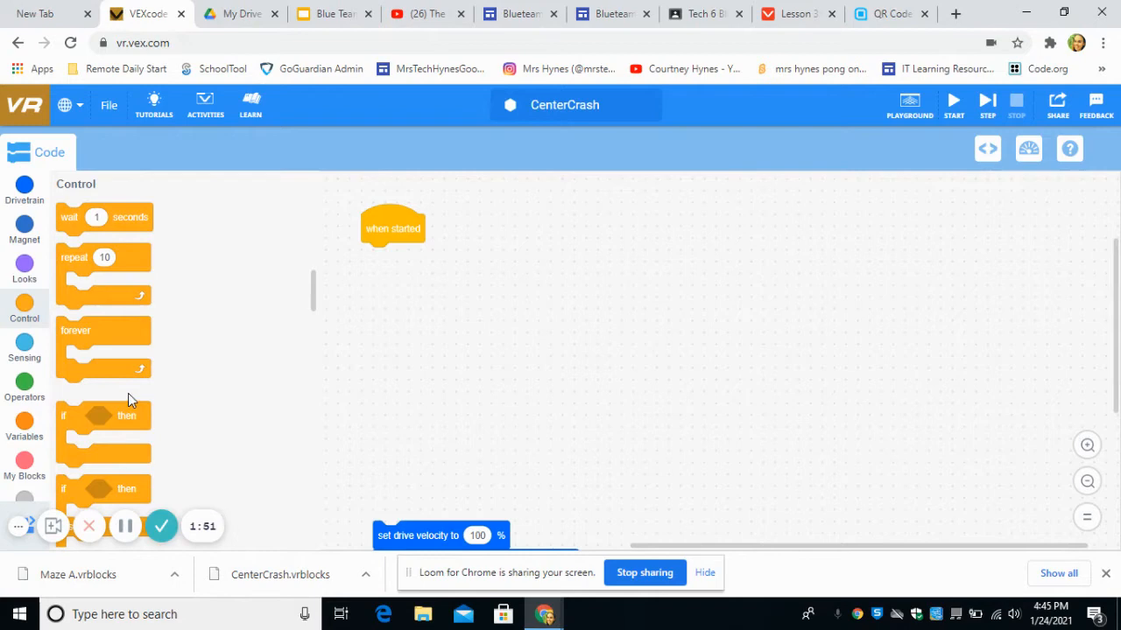
{"action": "left_click", "coordinate": [24, 348]}
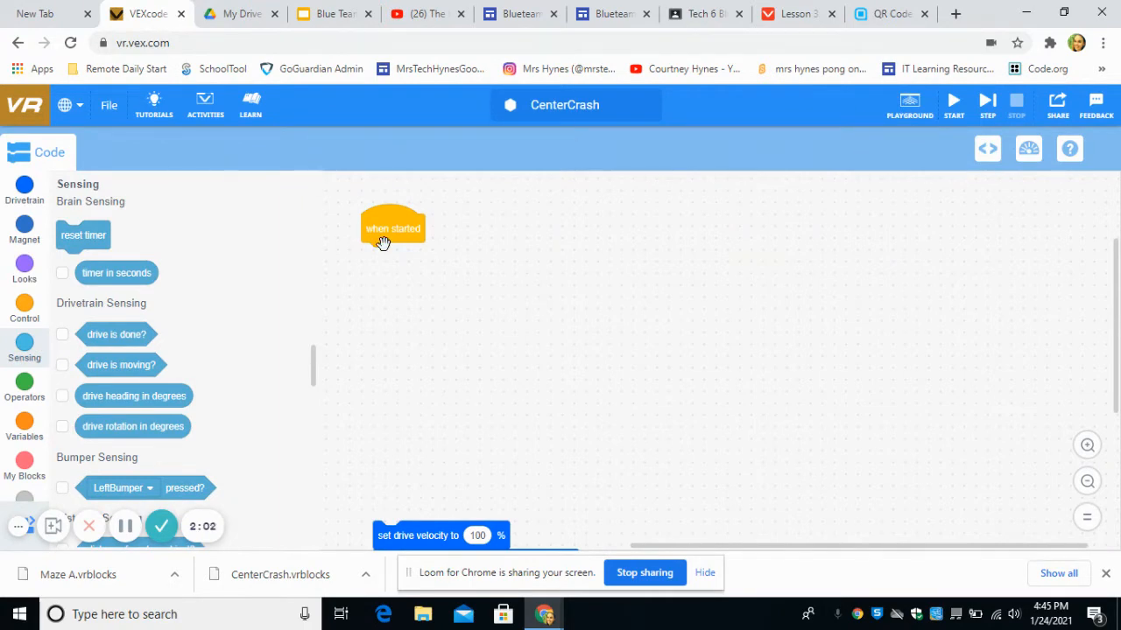
{"action": "mouse_move", "coordinate": [218, 184]}
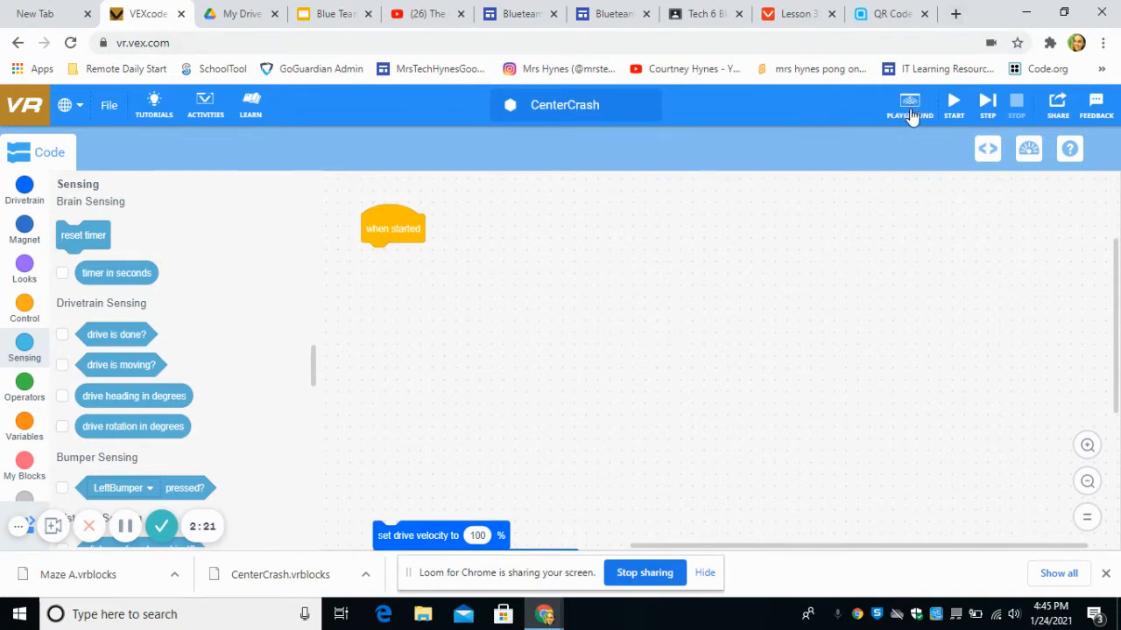
Launch the playground, keep Castle Crasher selected, and return to the Drivetrain blocks.
{"action": "left_click", "coordinate": [909, 105]}
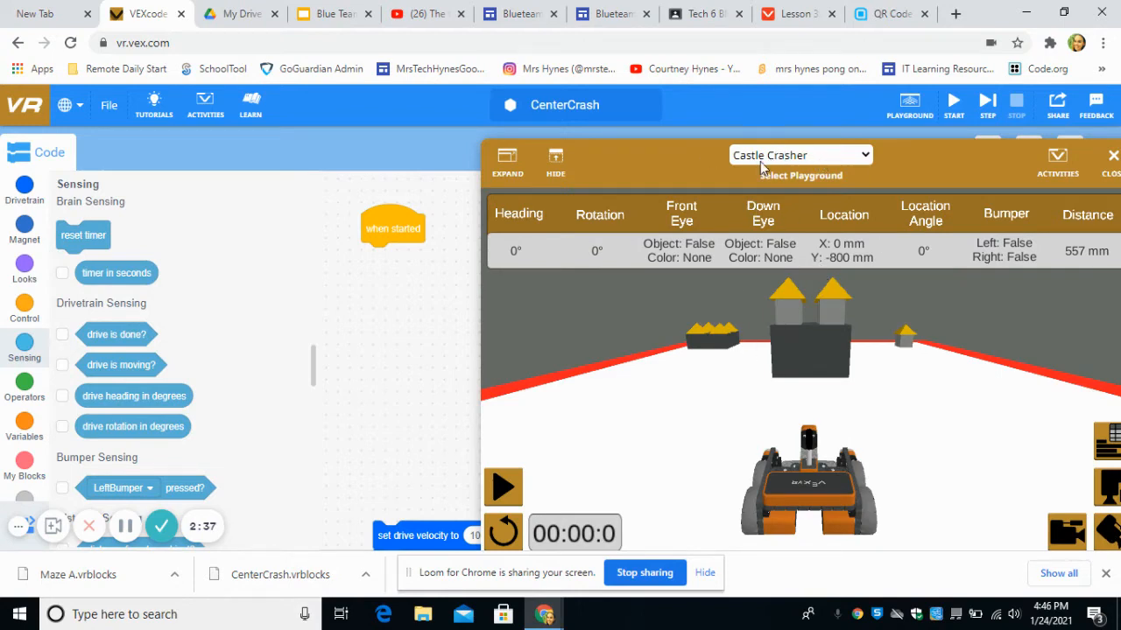
{"action": "left_click", "coordinate": [798, 154]}
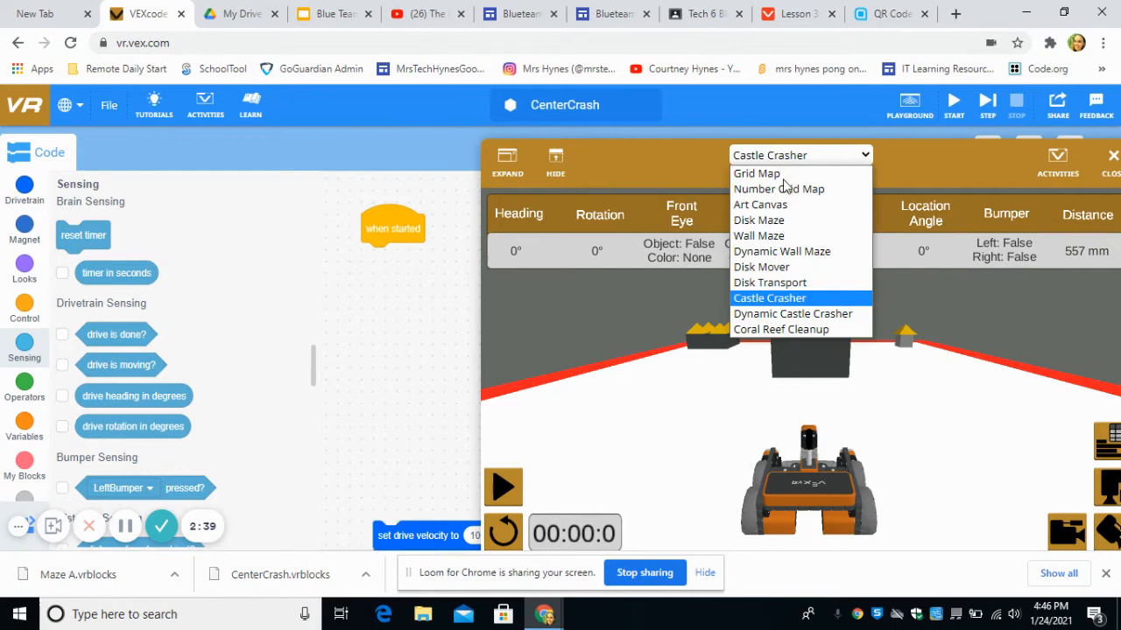
{"action": "mouse_move", "coordinate": [758, 220]}
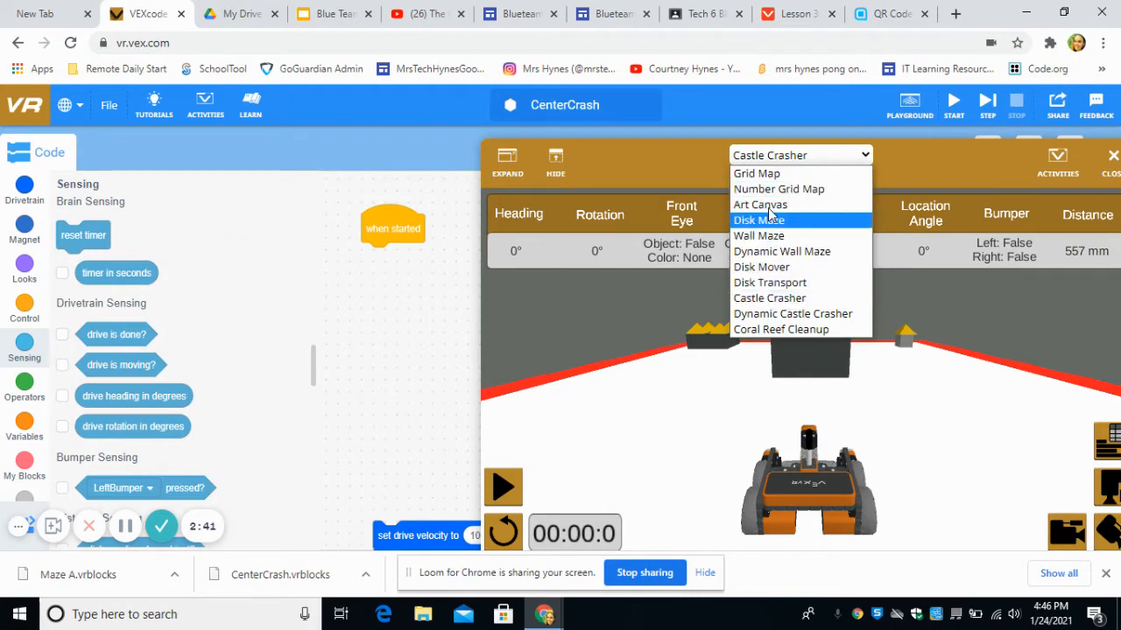
{"action": "mouse_move", "coordinate": [770, 174]}
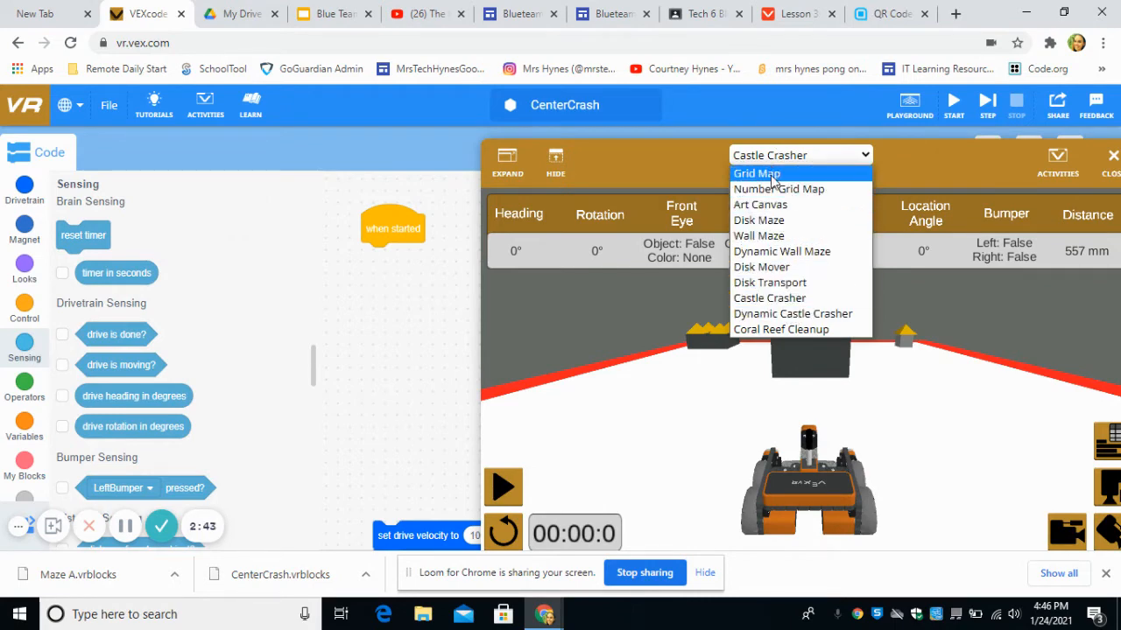
{"action": "left_click", "coordinate": [769, 297]}
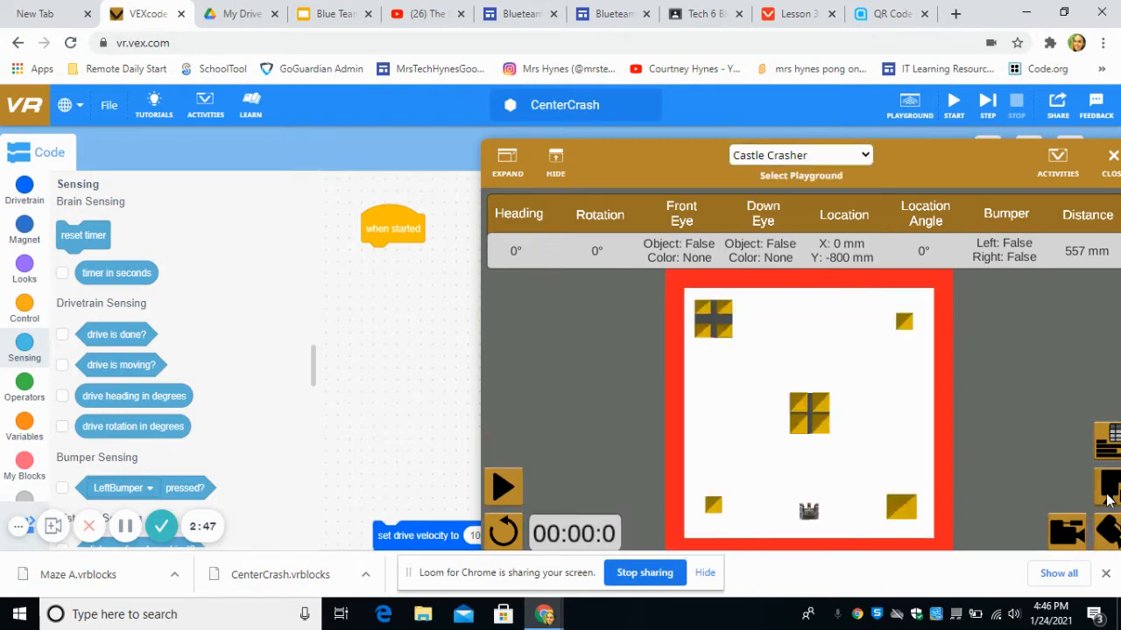
{"action": "mouse_move", "coordinate": [762, 301]}
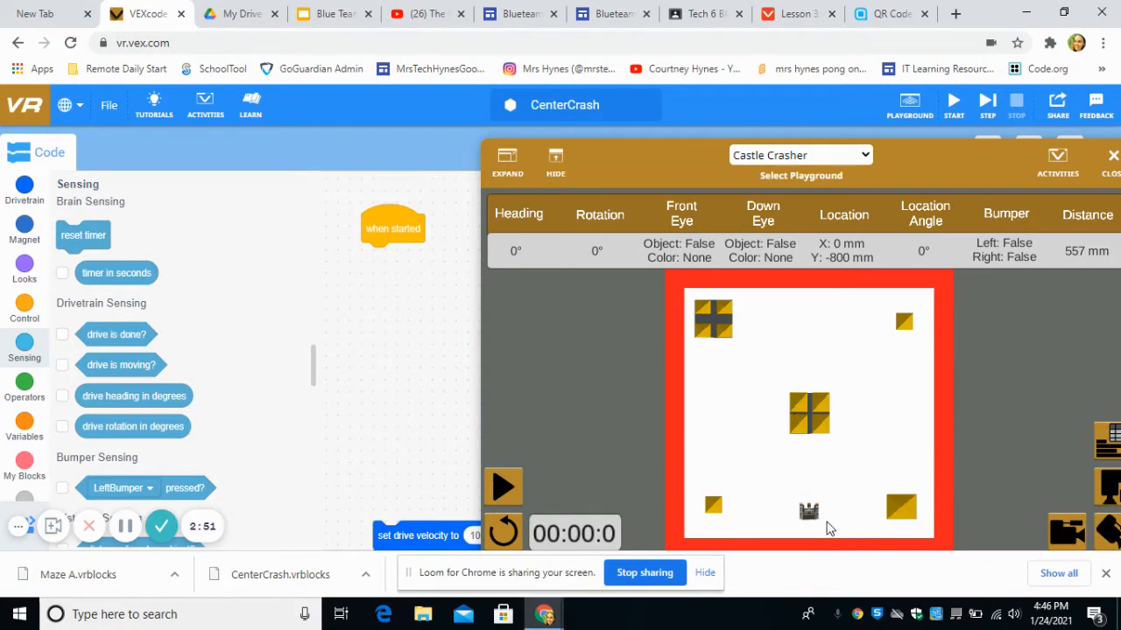
{"action": "mouse_move", "coordinate": [809, 396]}
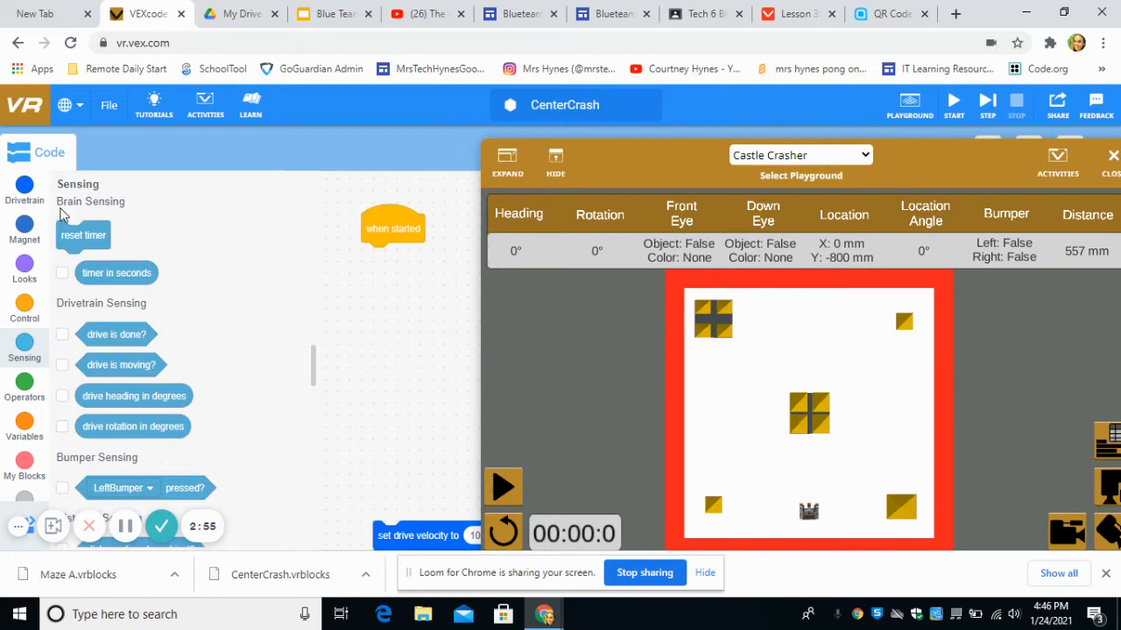
{"action": "left_click", "coordinate": [25, 184]}
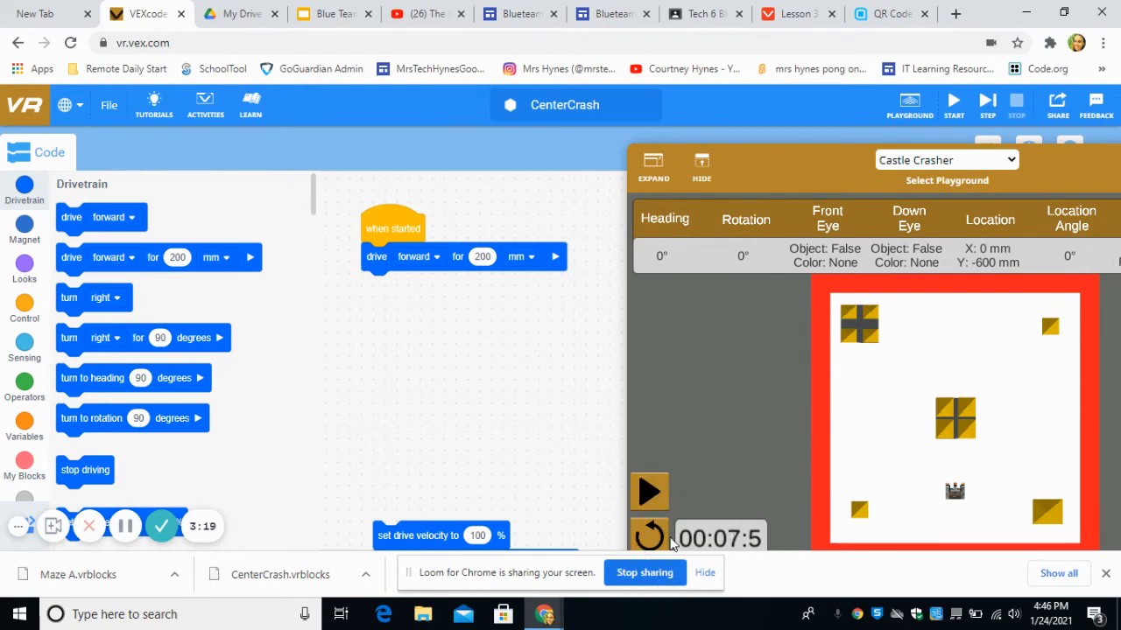
Reset the playground and change the drive forward distance to 800 mm.
{"action": "left_click", "coordinate": [648, 536]}
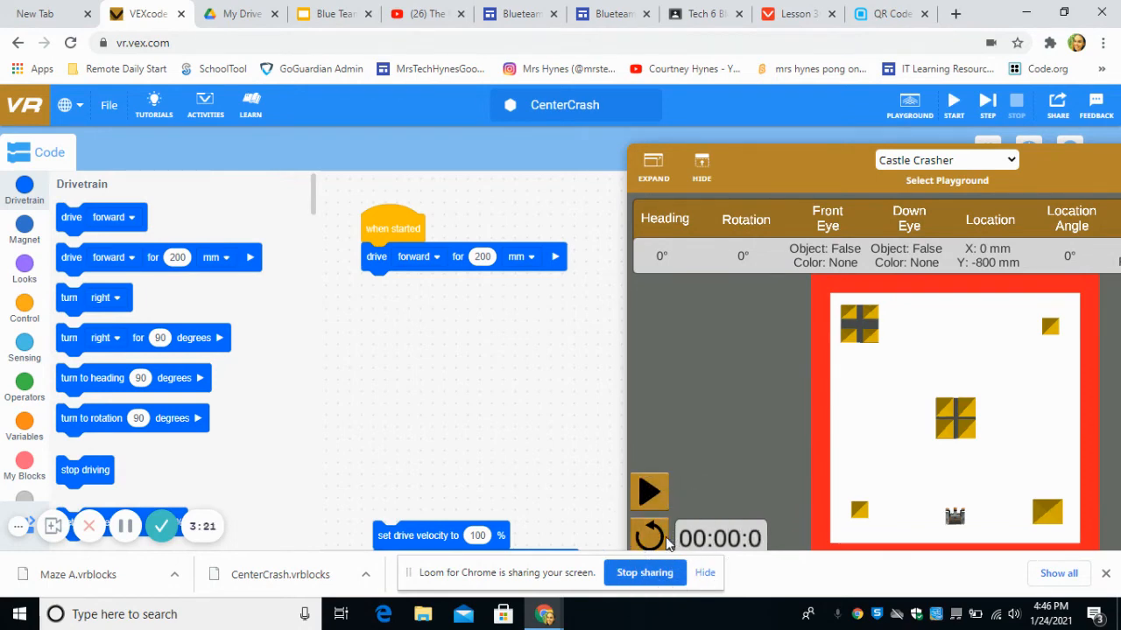
{"action": "left_click", "coordinate": [482, 256]}
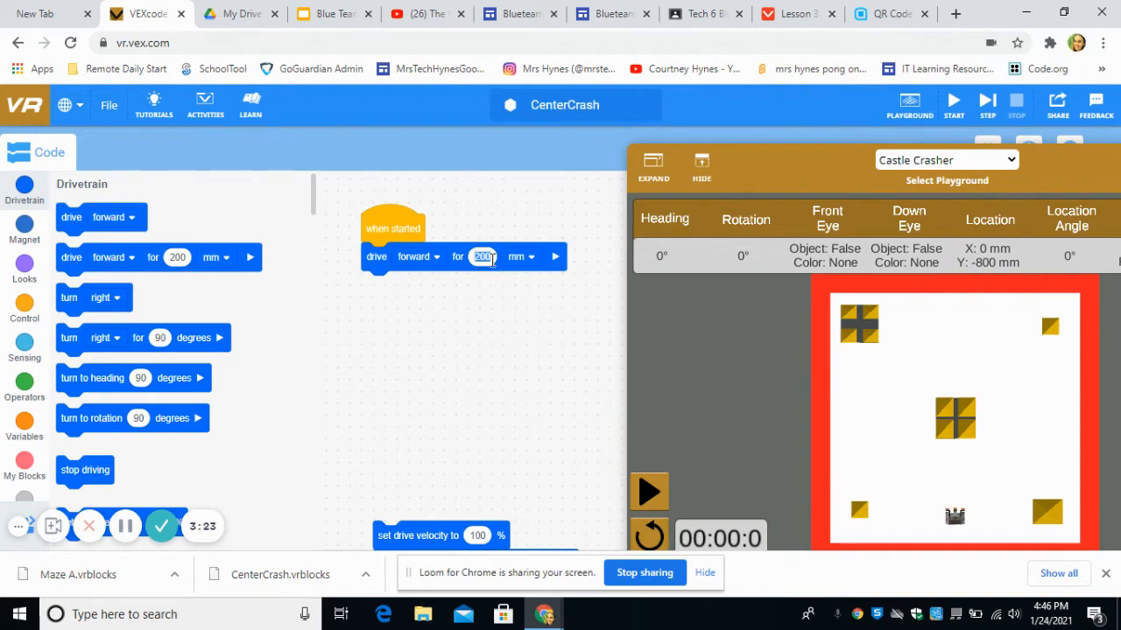
{"action": "type", "text": "8"}
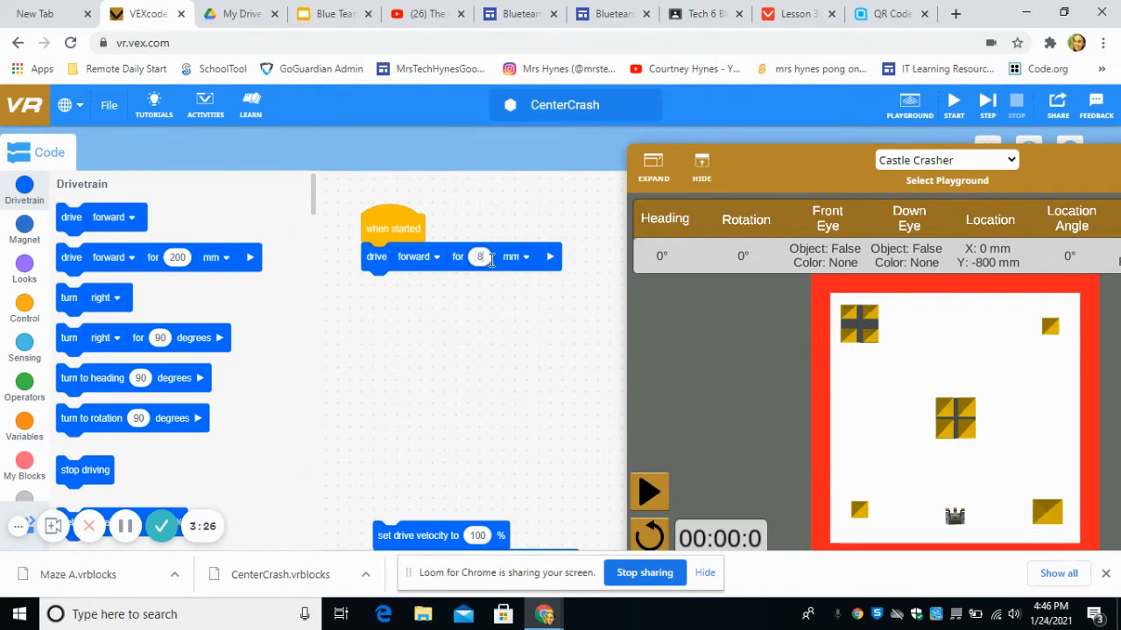
{"action": "type", "text": "800"}
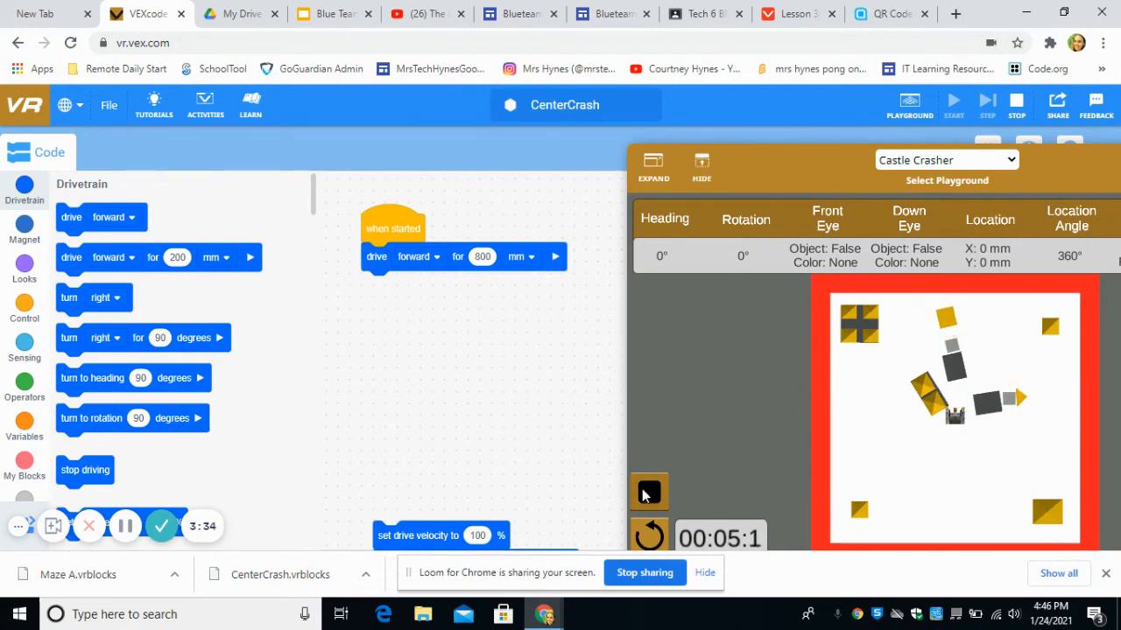
Reset again and run the program so the robot crashes through the central castle blocks.
{"action": "left_click", "coordinate": [648, 491]}
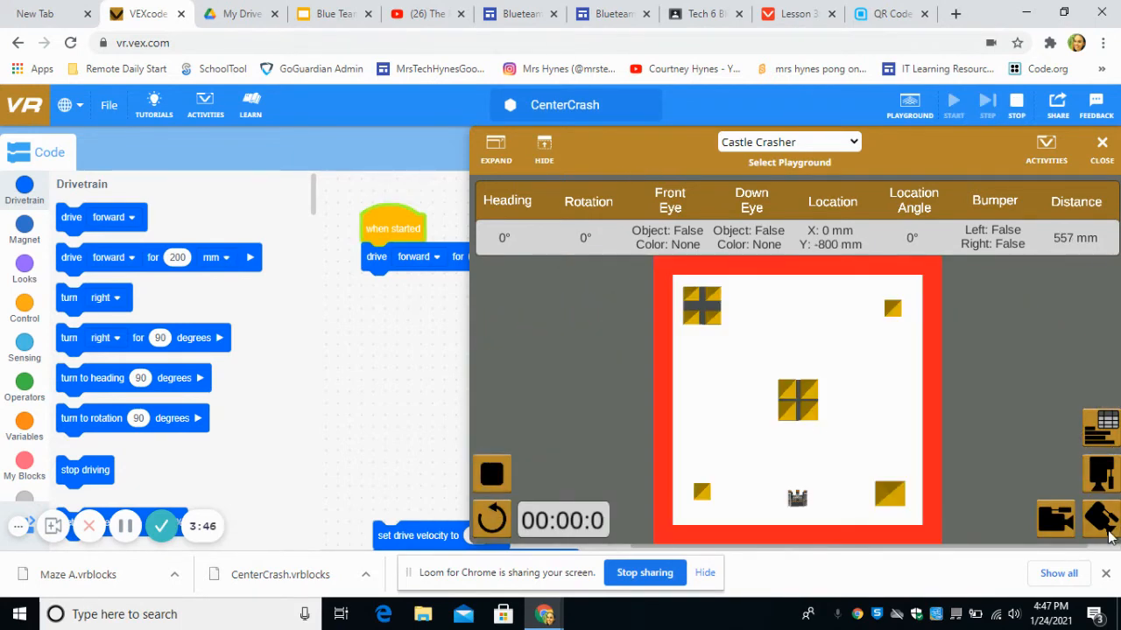
{"action": "left_click", "coordinate": [952, 100]}
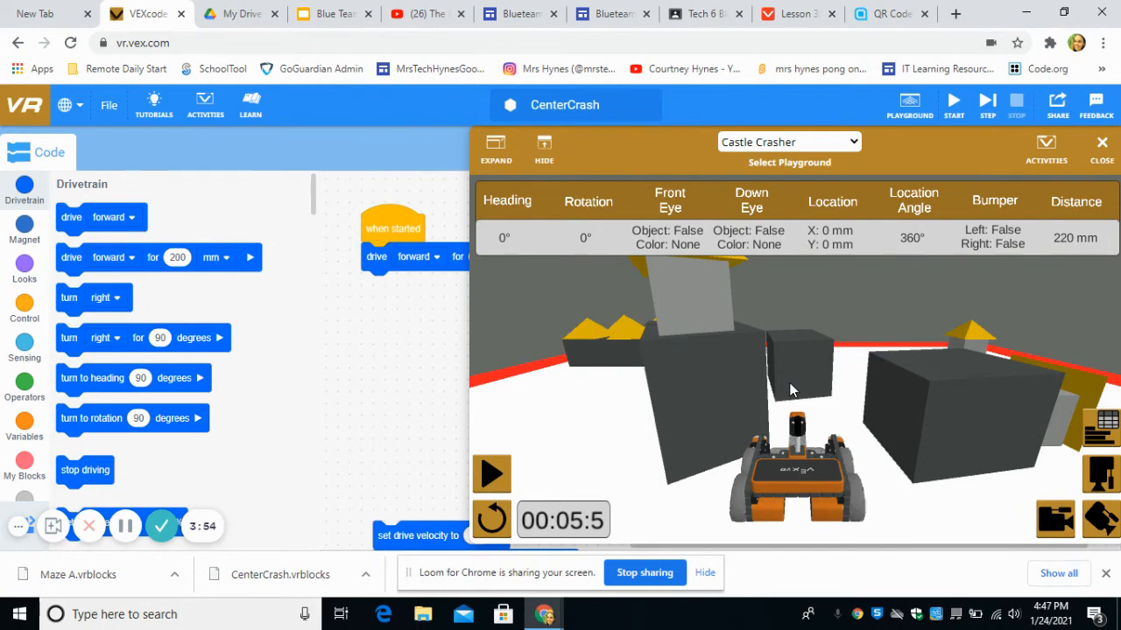
{"action": "mouse_move", "coordinate": [61, 498]}
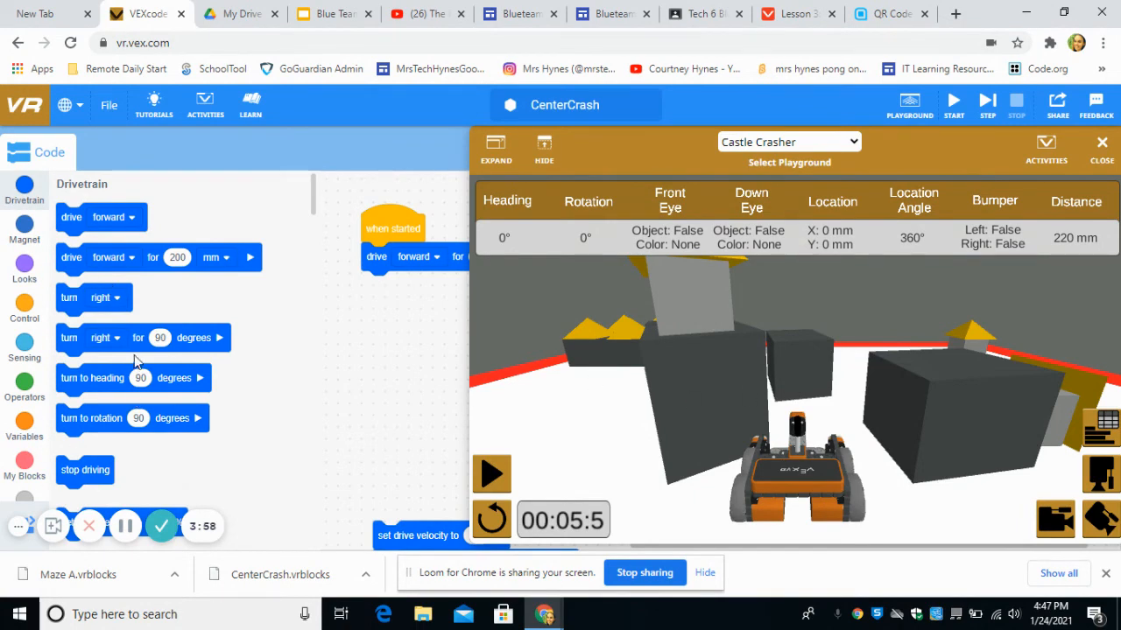
Place a set drive velocity 100% block first in the program and run it from the start.
{"action": "scroll", "scroll_direction": "down", "scroll_amount": 3}
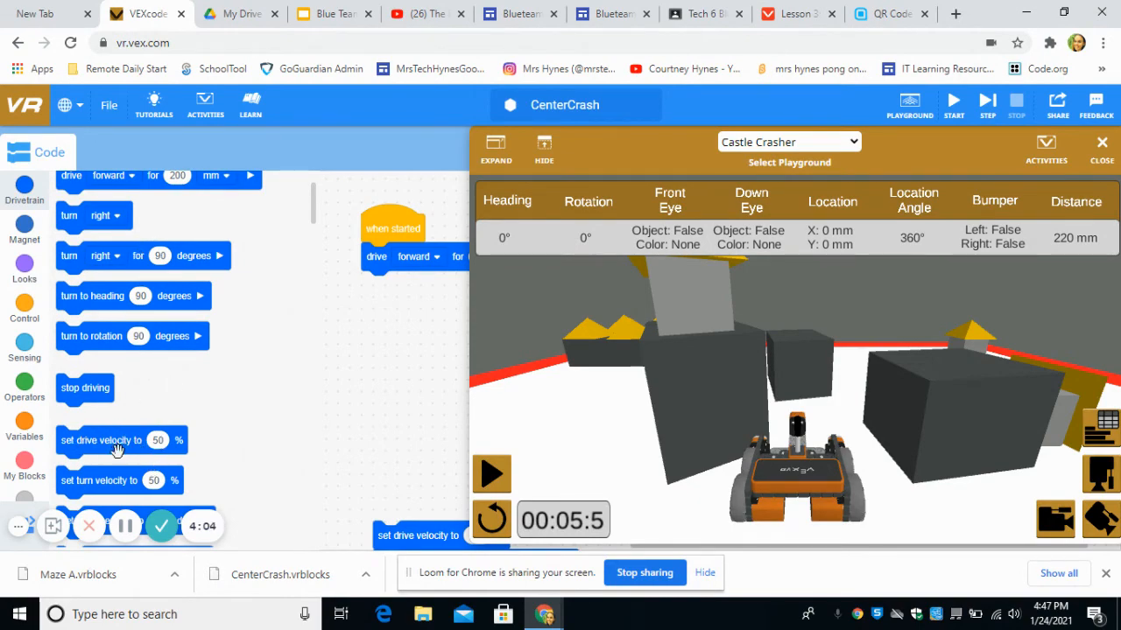
{"action": "left_click_drag", "start_coordinate": [119, 442], "coordinate": [412, 249]}
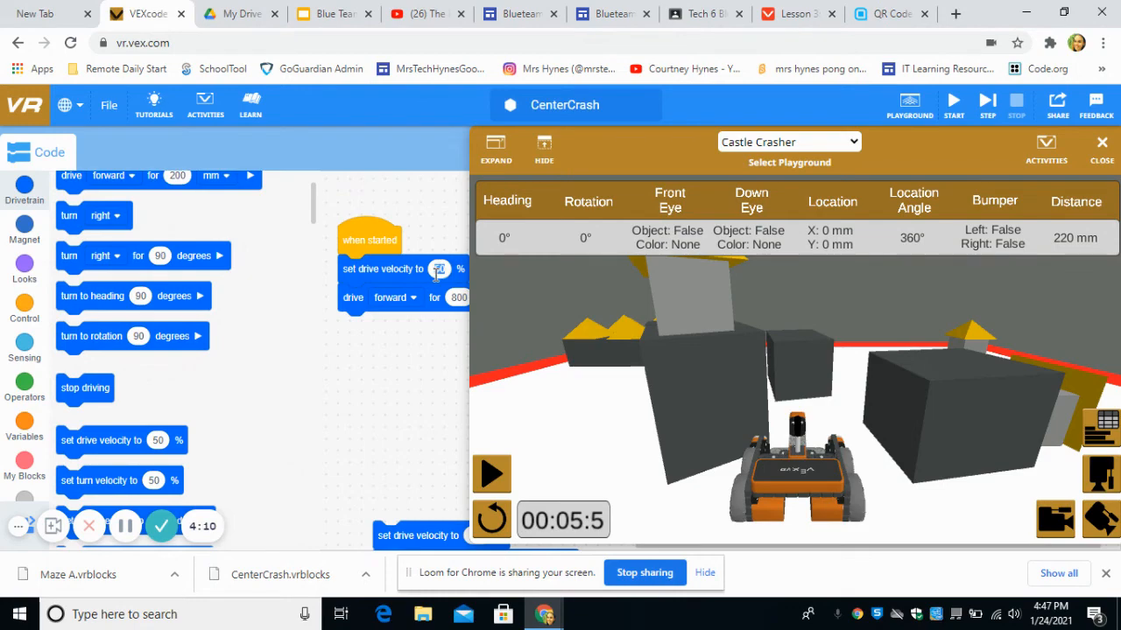
{"action": "left_click", "coordinate": [441, 270]}
{"action": "type", "text": "100"}
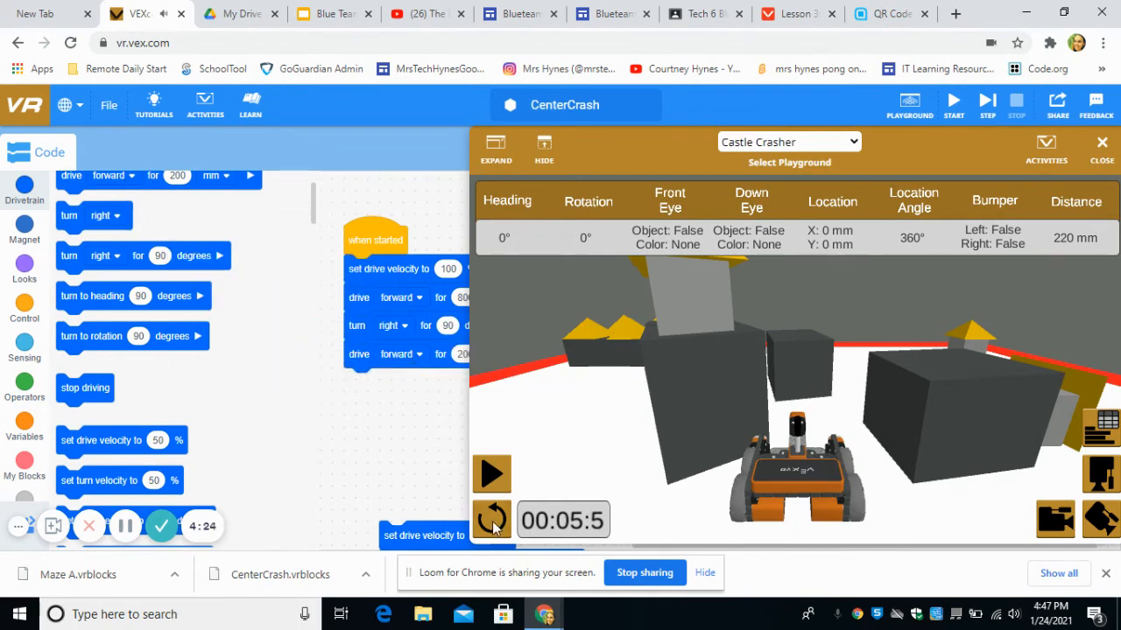
{"action": "left_click", "coordinate": [491, 472]}
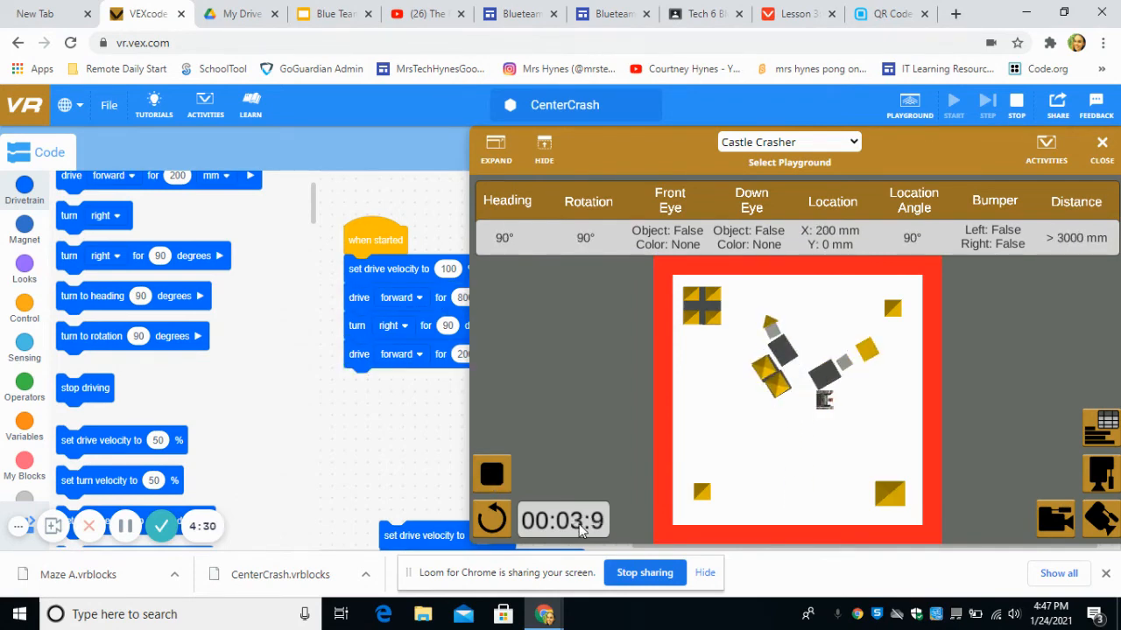
{"action": "left_click", "coordinate": [490, 473]}
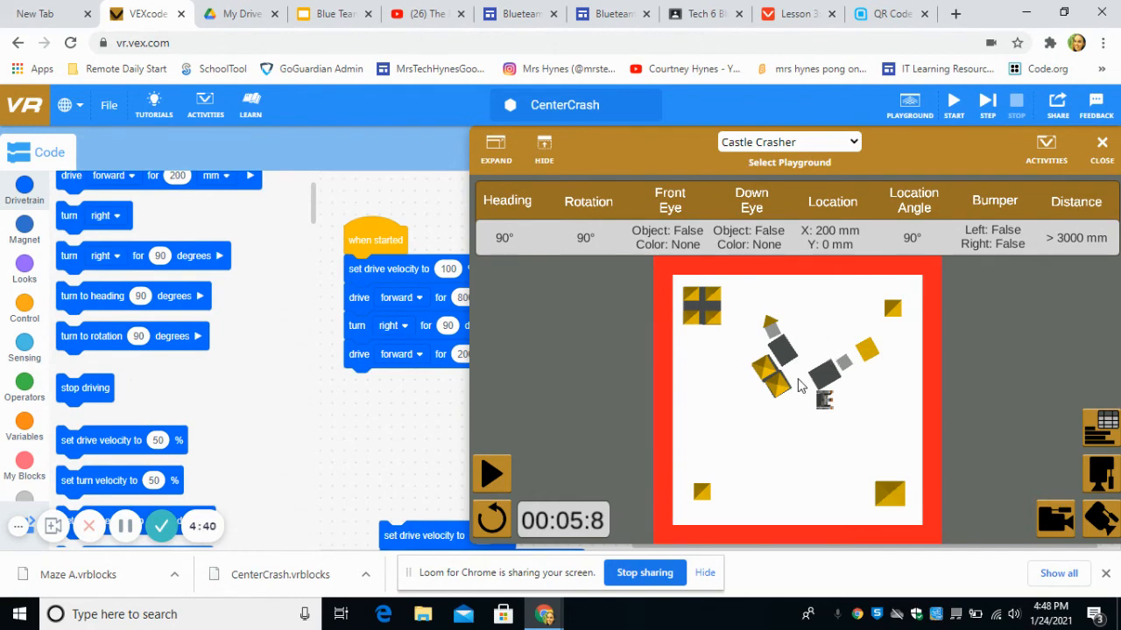
{"action": "mouse_move", "coordinate": [754, 420]}
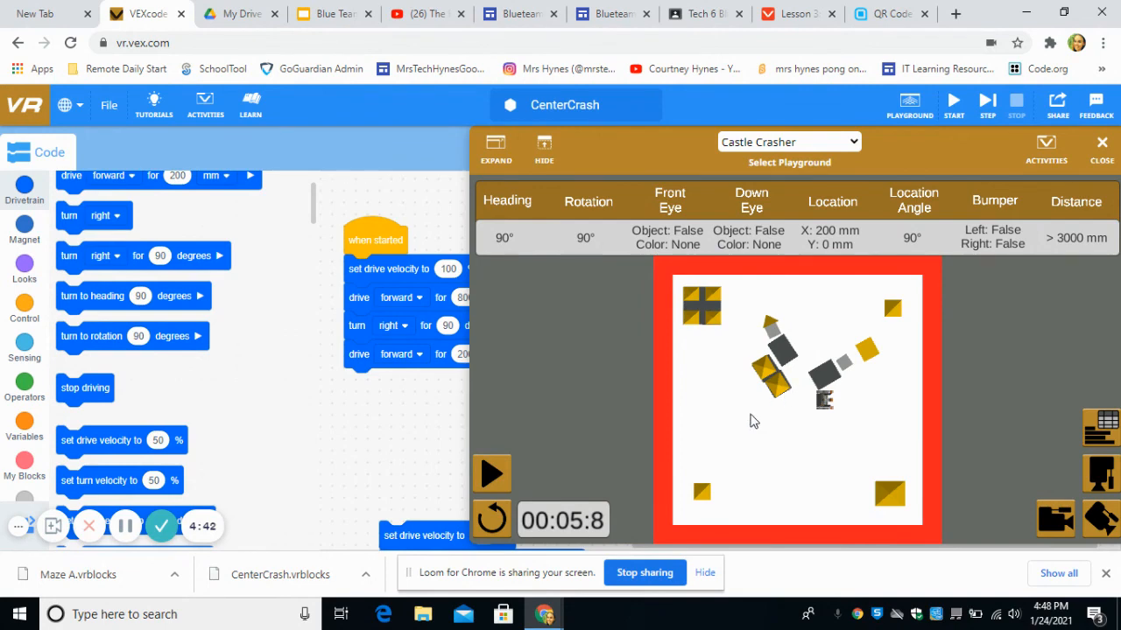
{"action": "mouse_move", "coordinate": [665, 506]}
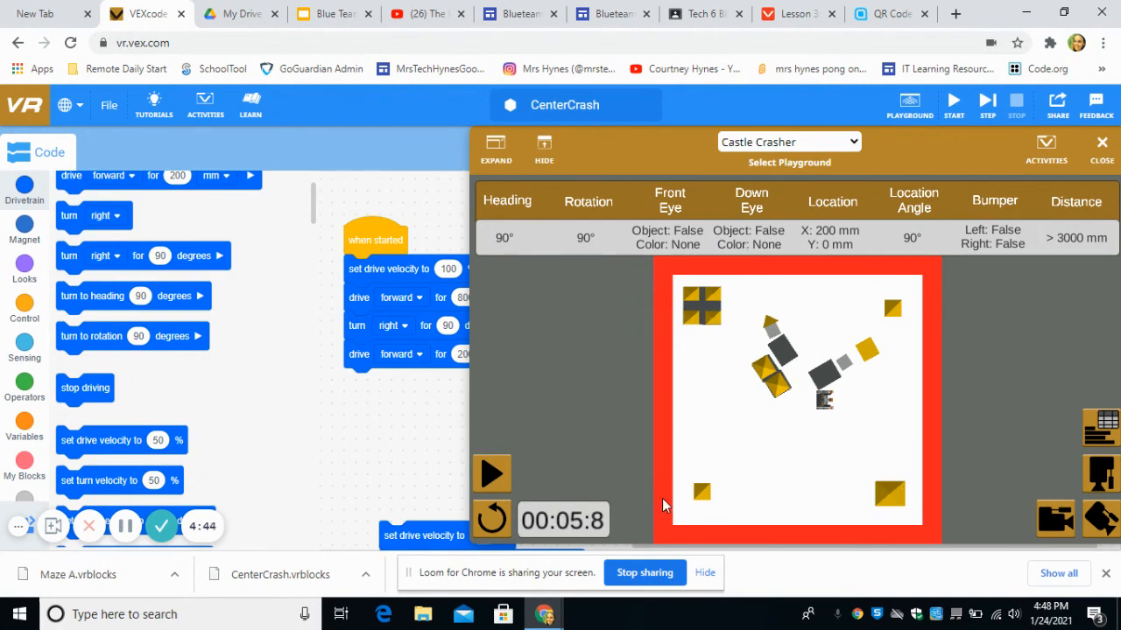
{"action": "mouse_move", "coordinate": [634, 538]}
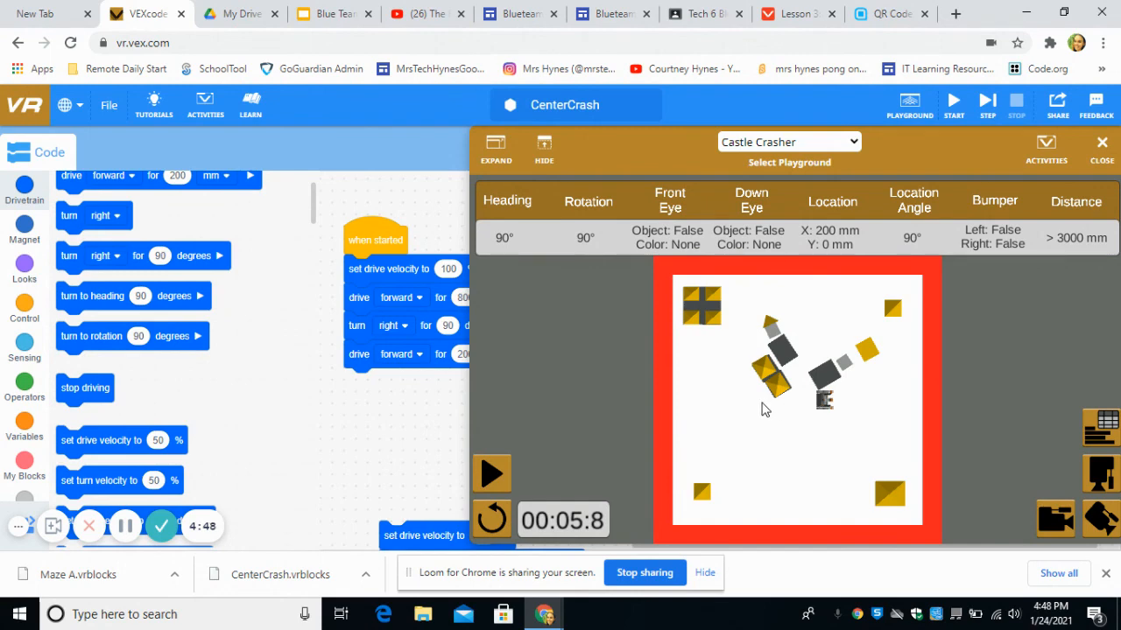
{"action": "mouse_move", "coordinate": [852, 446]}
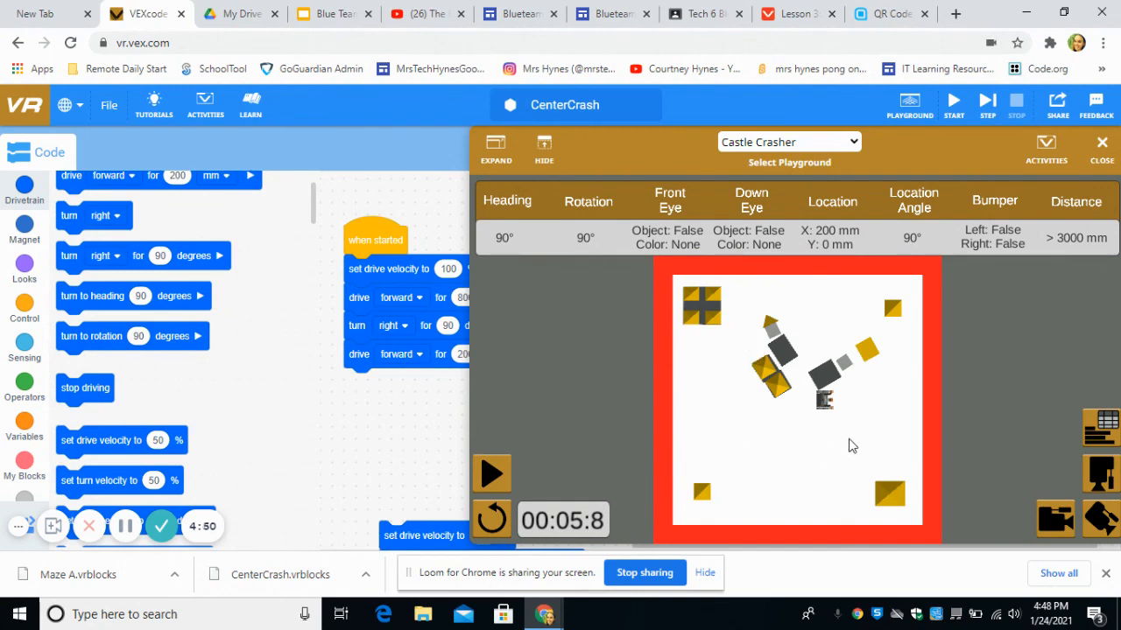